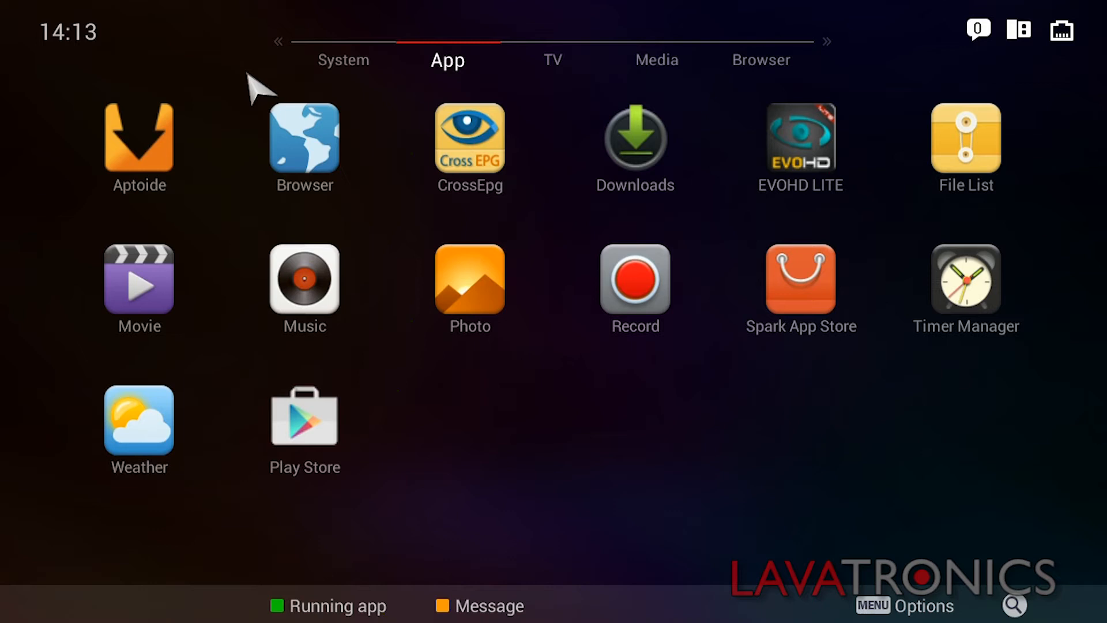
Step: Launch EVOHD LITE and dismiss its network-not-available and app-stopped messages
click(800, 141)
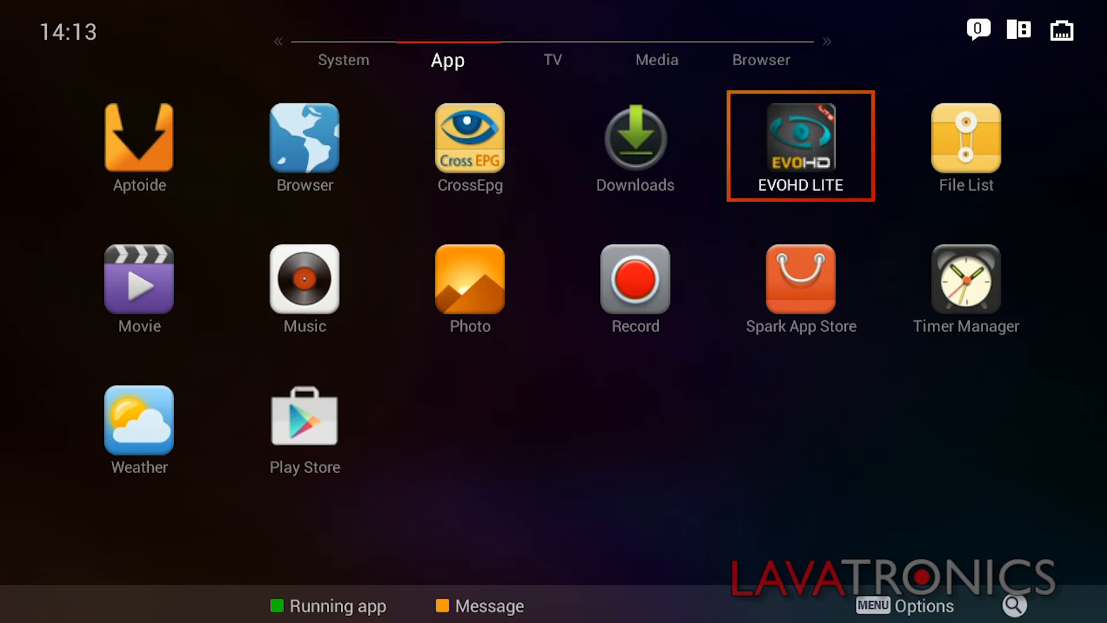
click(800, 143)
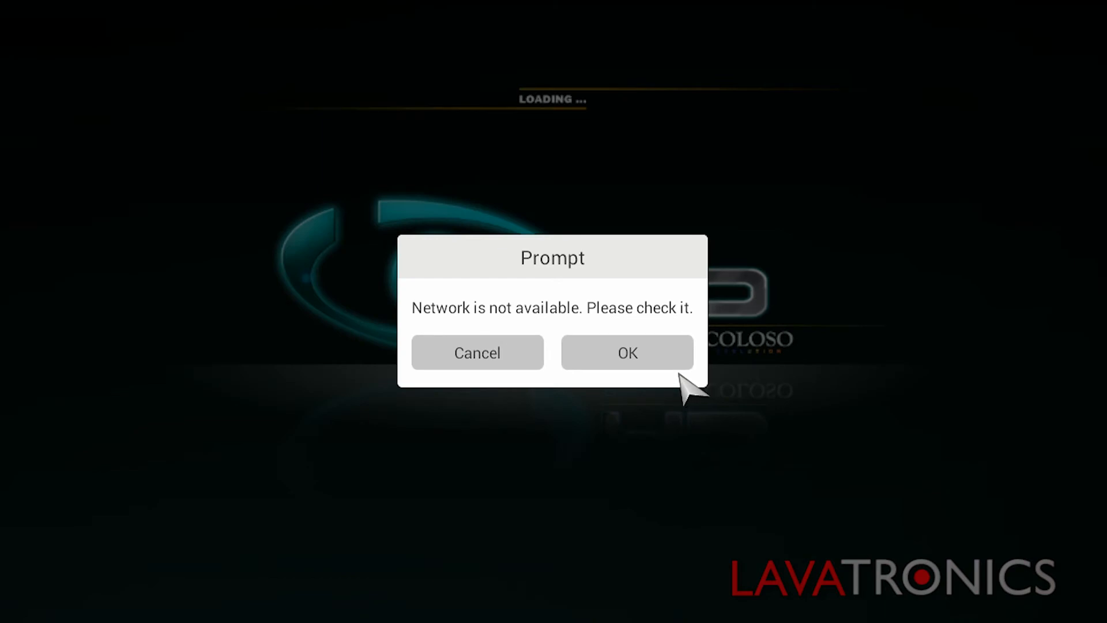
click(627, 353)
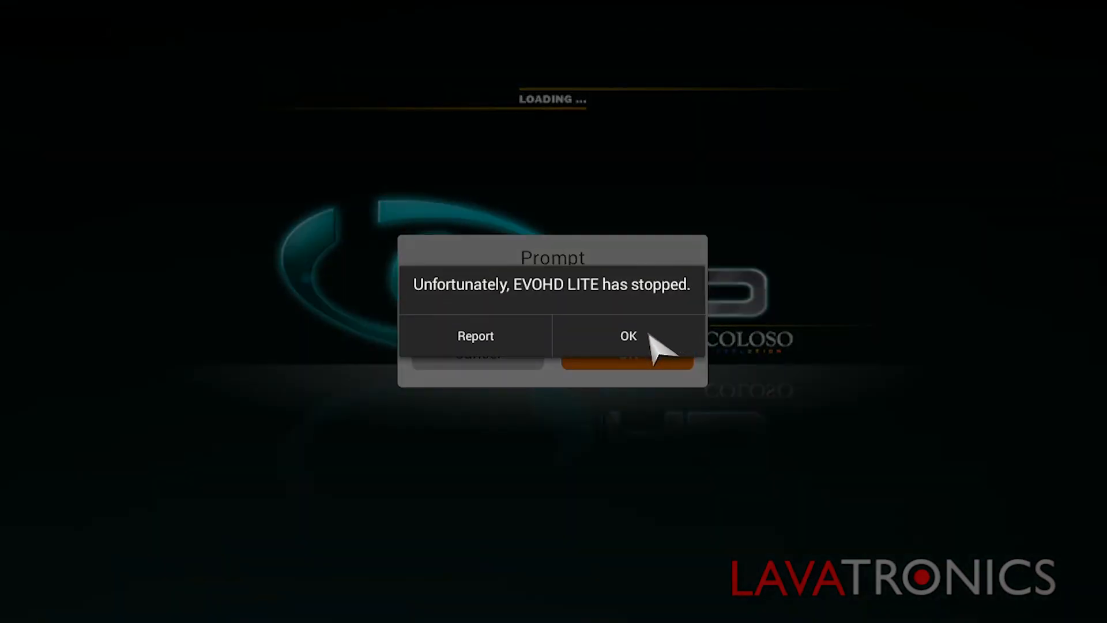
click(628, 337)
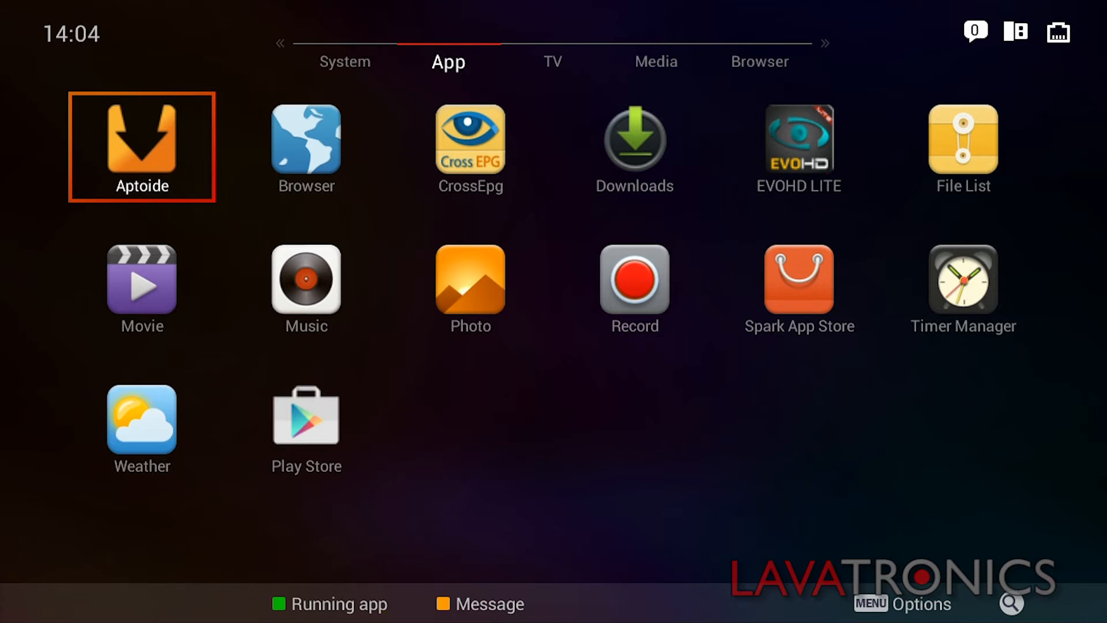
Step: Reach the receiver Settings' System page via the launcher's System section
click(345, 60)
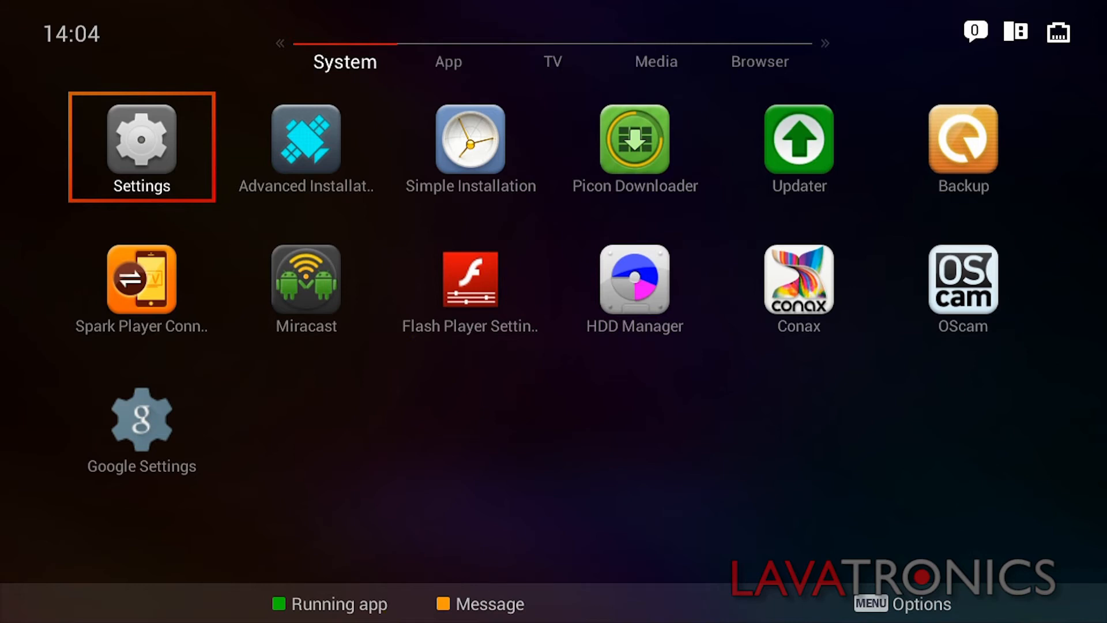
click(142, 141)
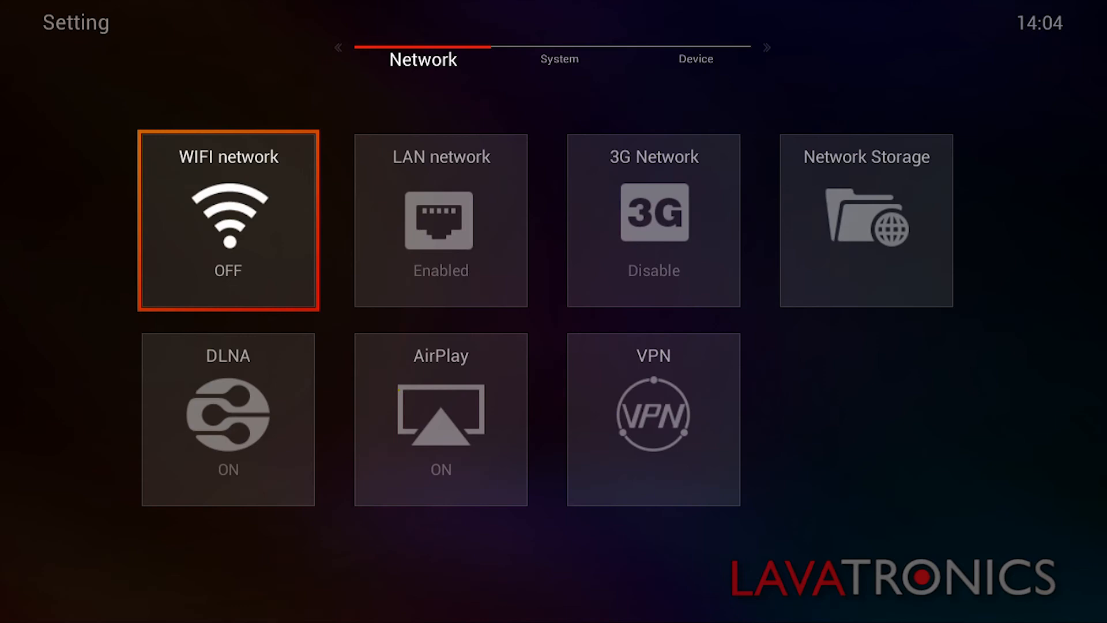
click(559, 59)
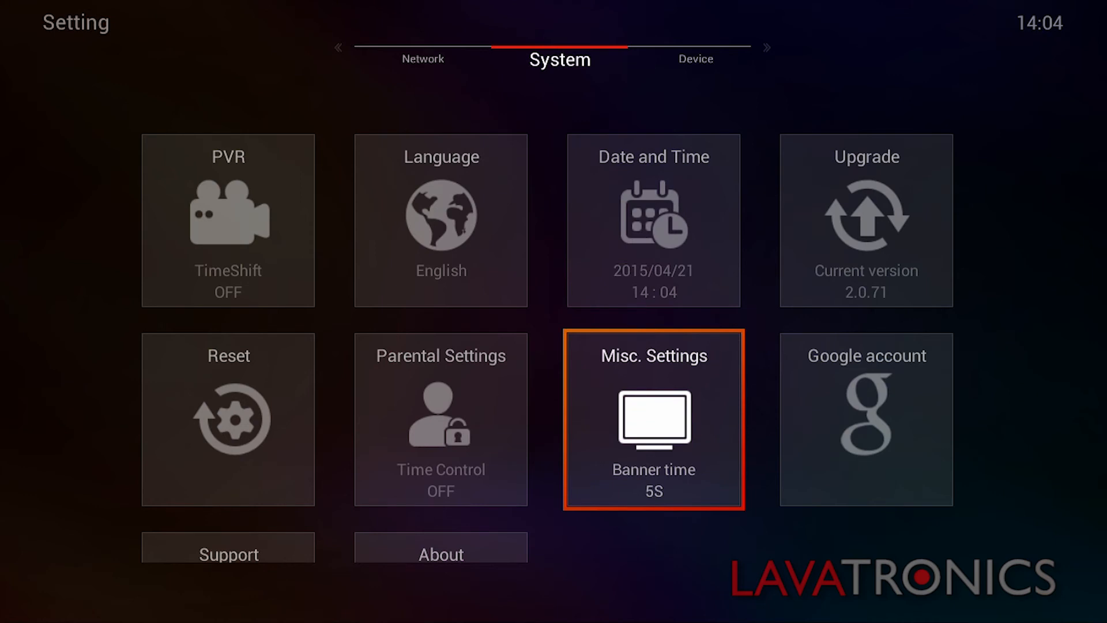
Step: In Misc. Settings, move down to WIFI disguise and switch it from OFF to ON
click(653, 419)
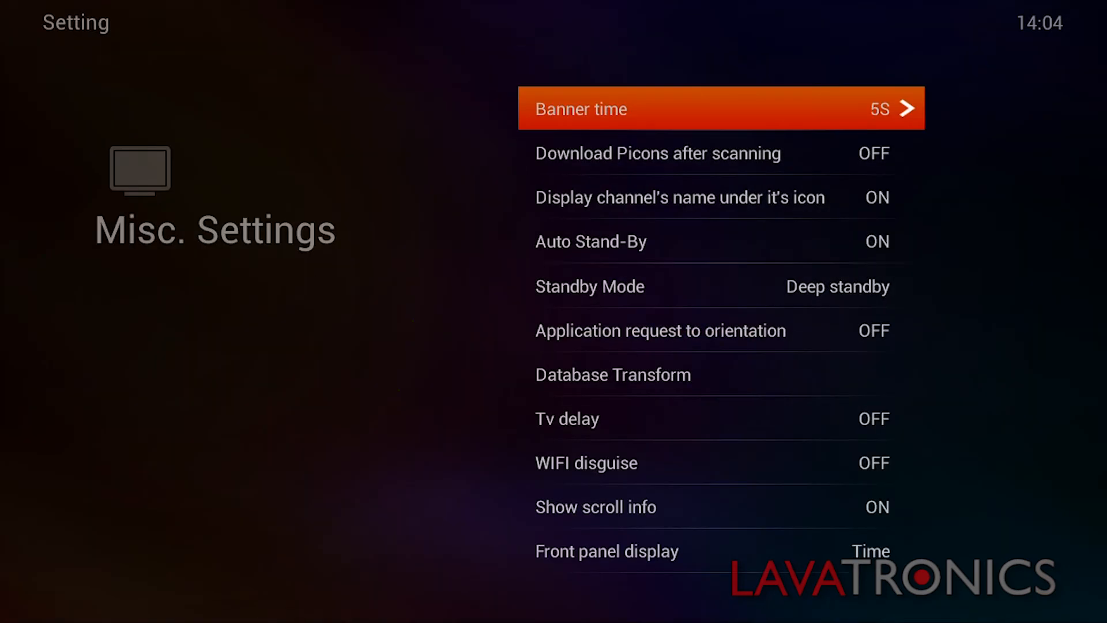
key(Down)
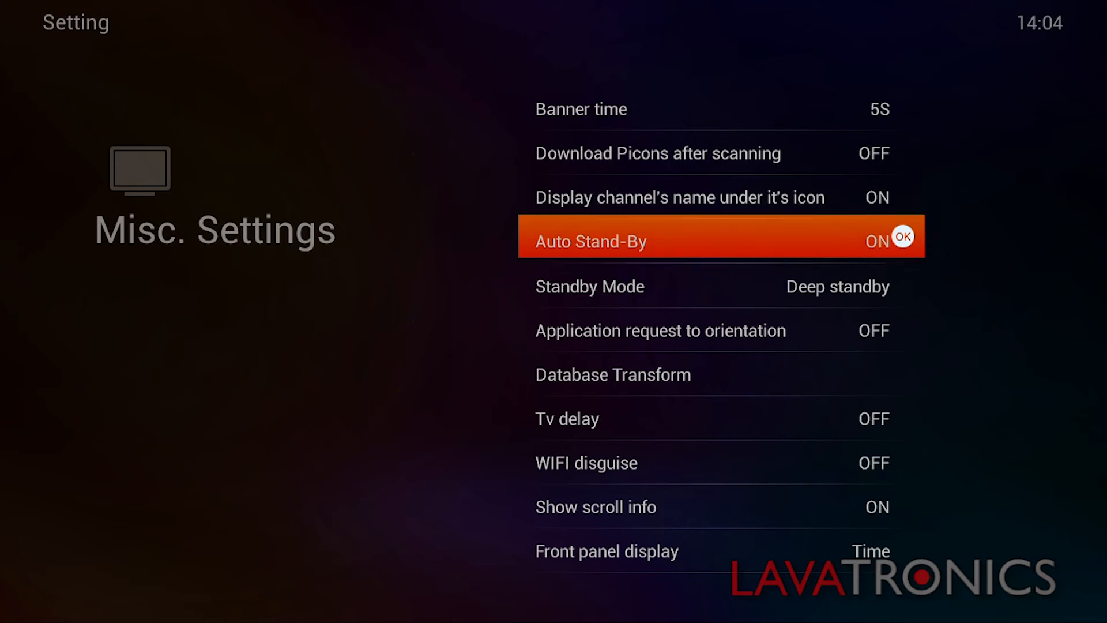
key(down)
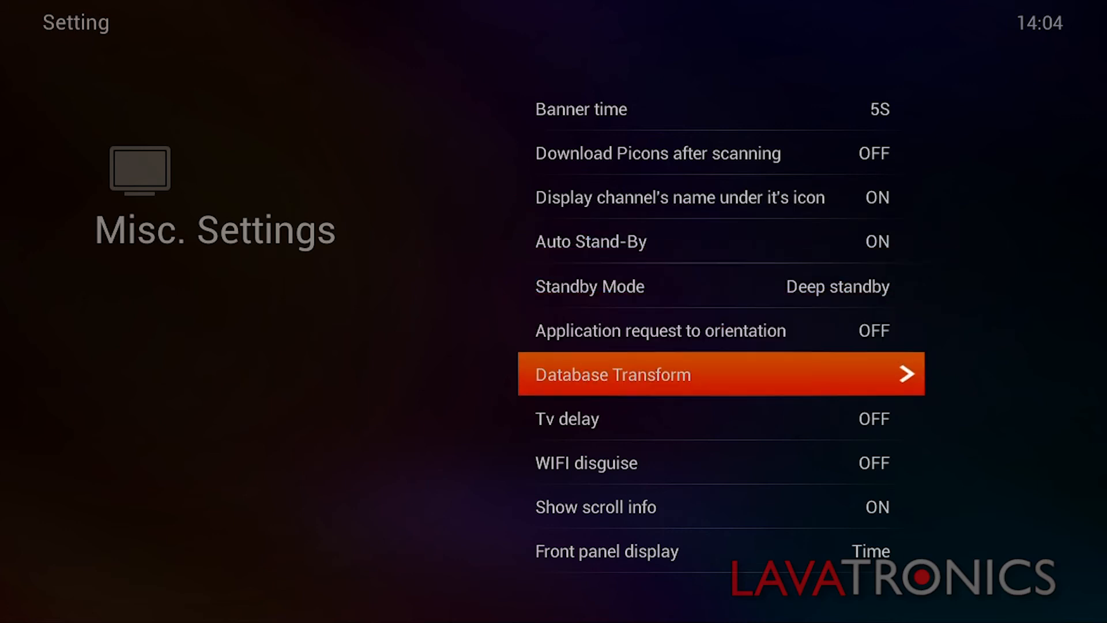
key(down)
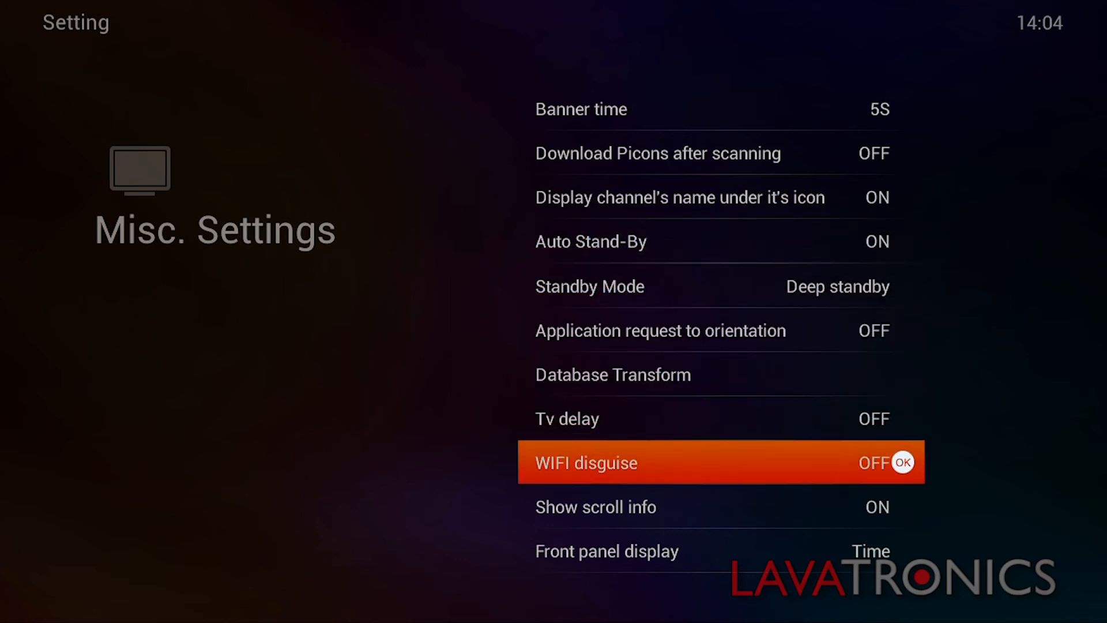
click(900, 463)
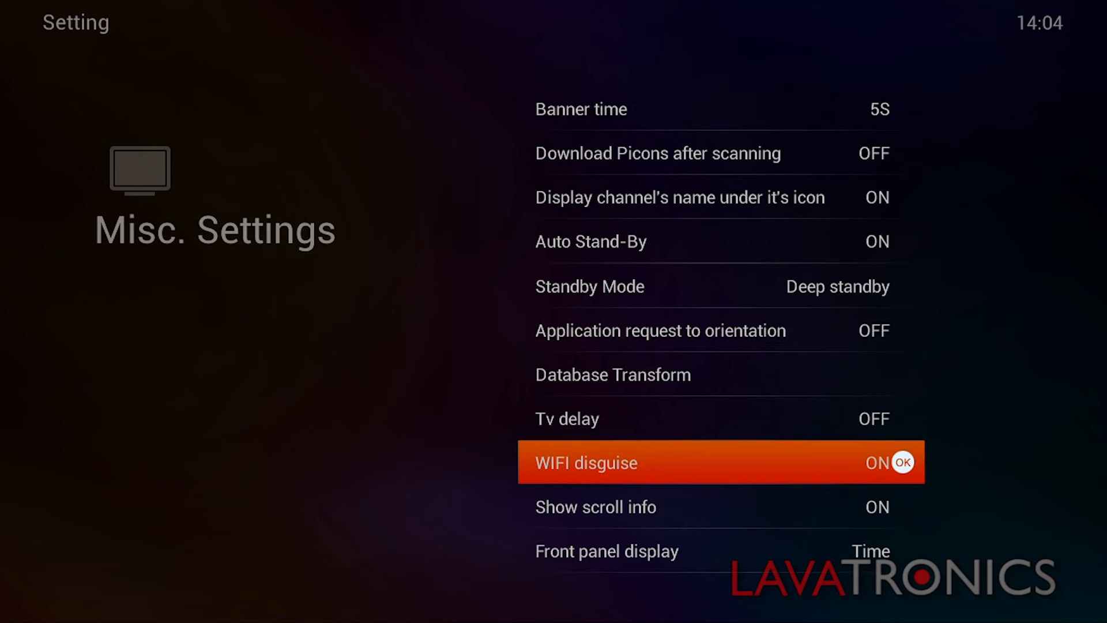